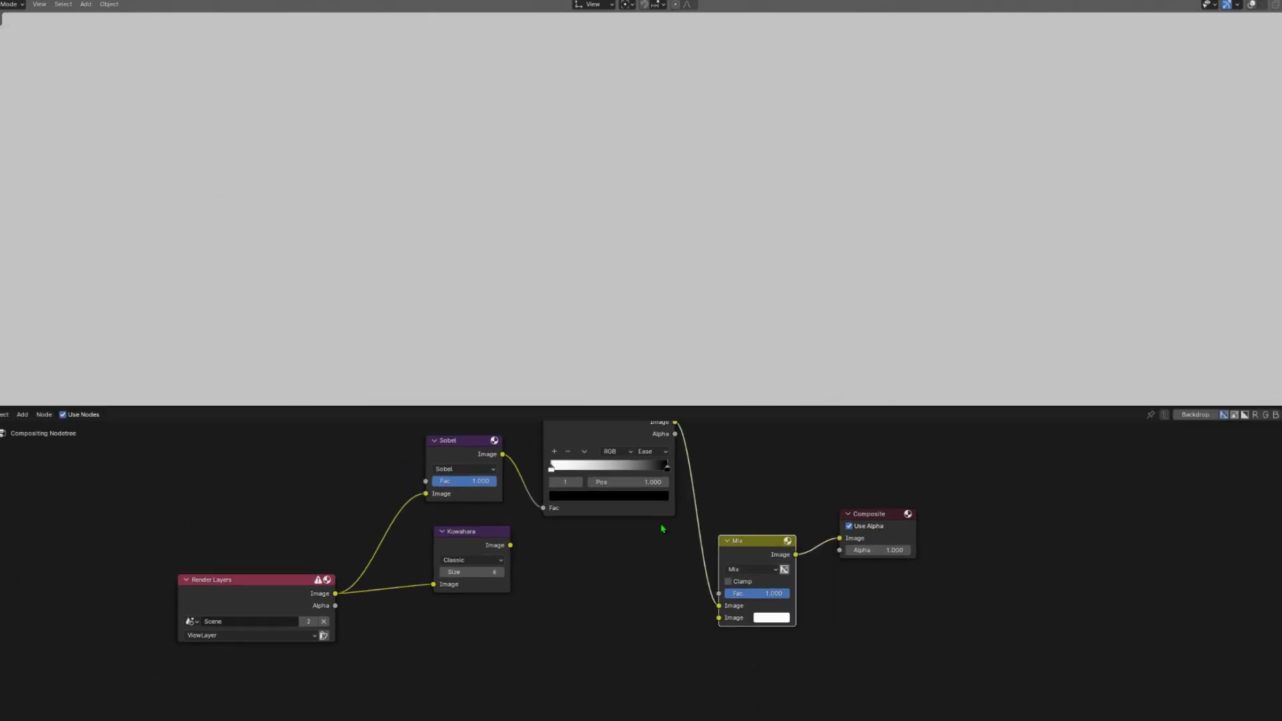
Step: Switch the Mix node's blend mode to Add to combine the outline ramp with the render
click(750, 569)
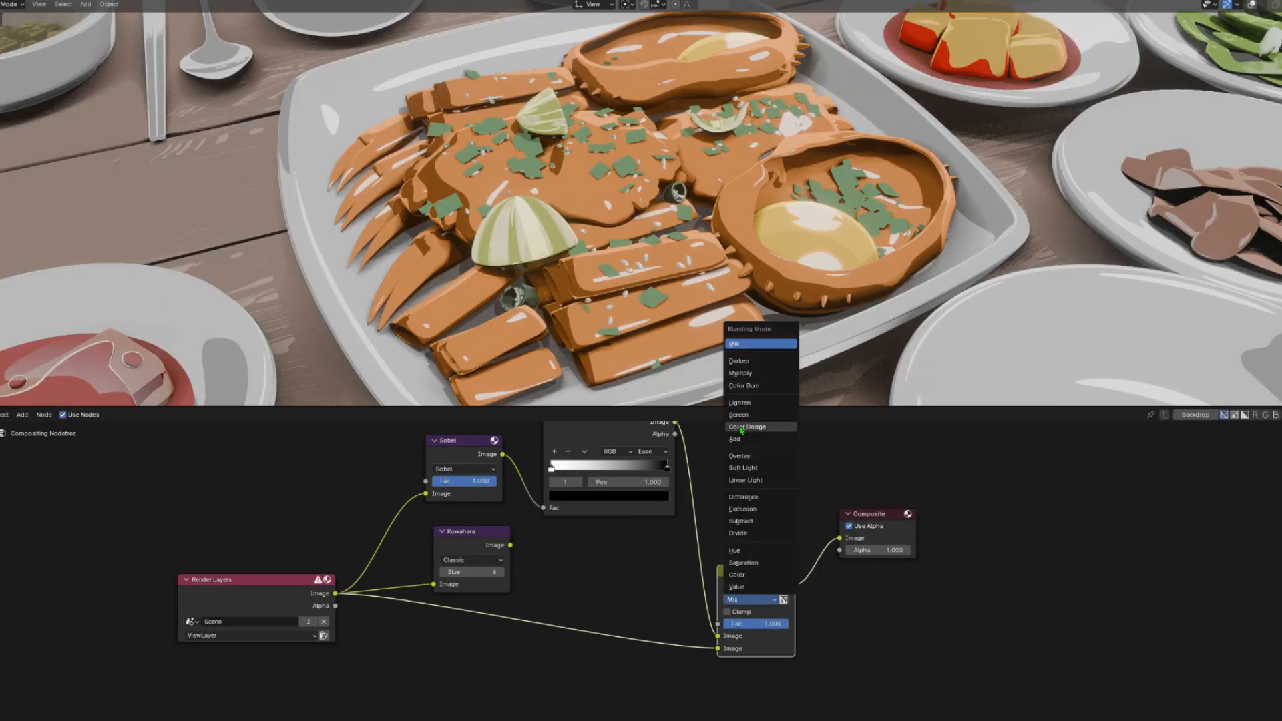
click(734, 440)
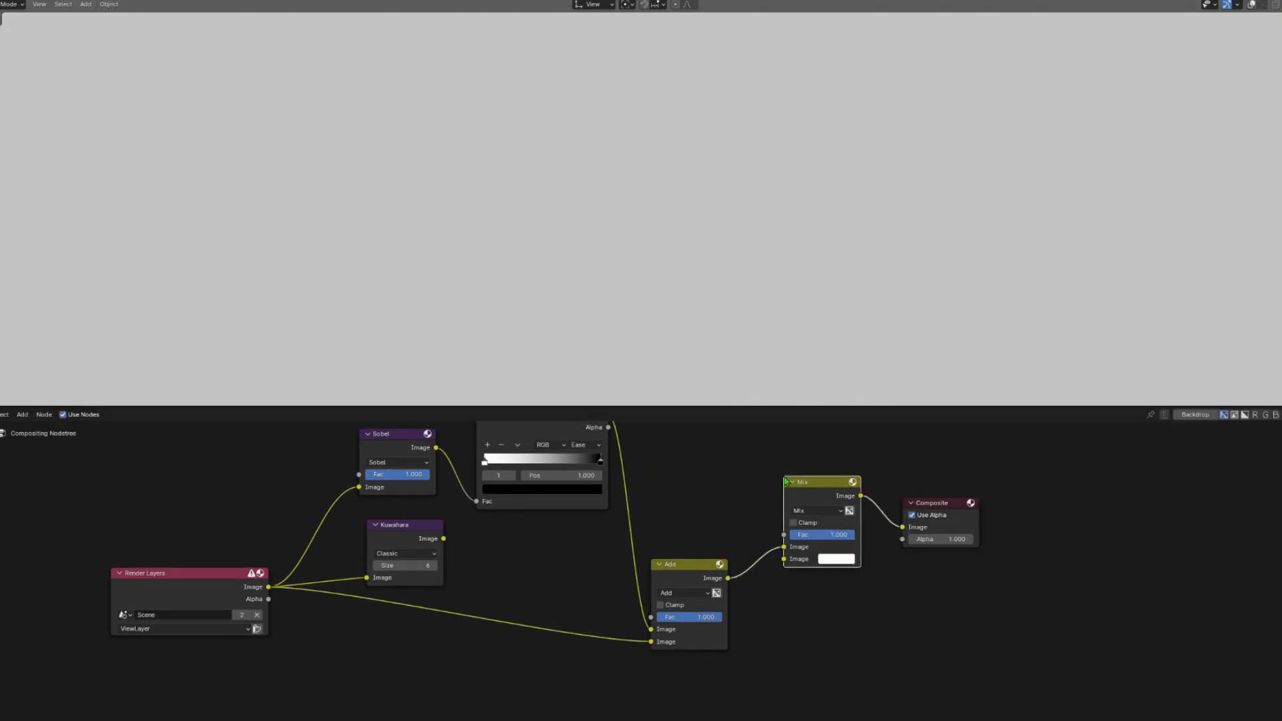
click(817, 510)
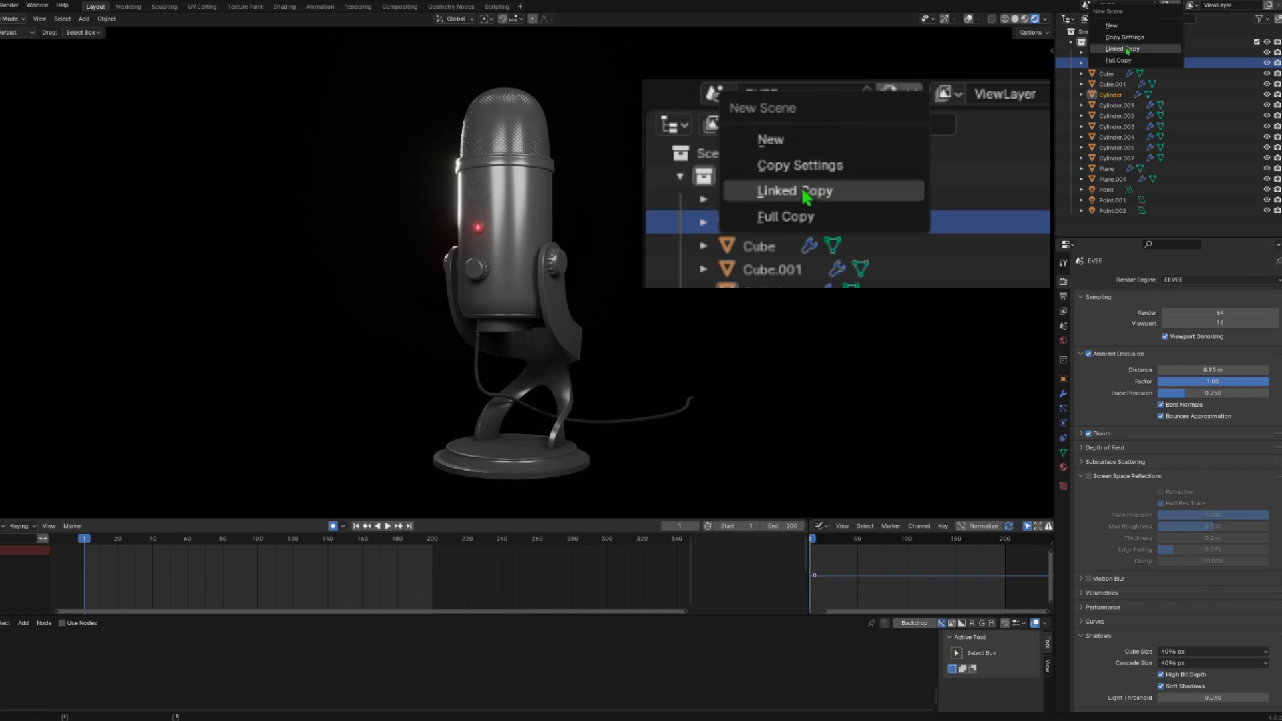
mouse_move(813, 199)
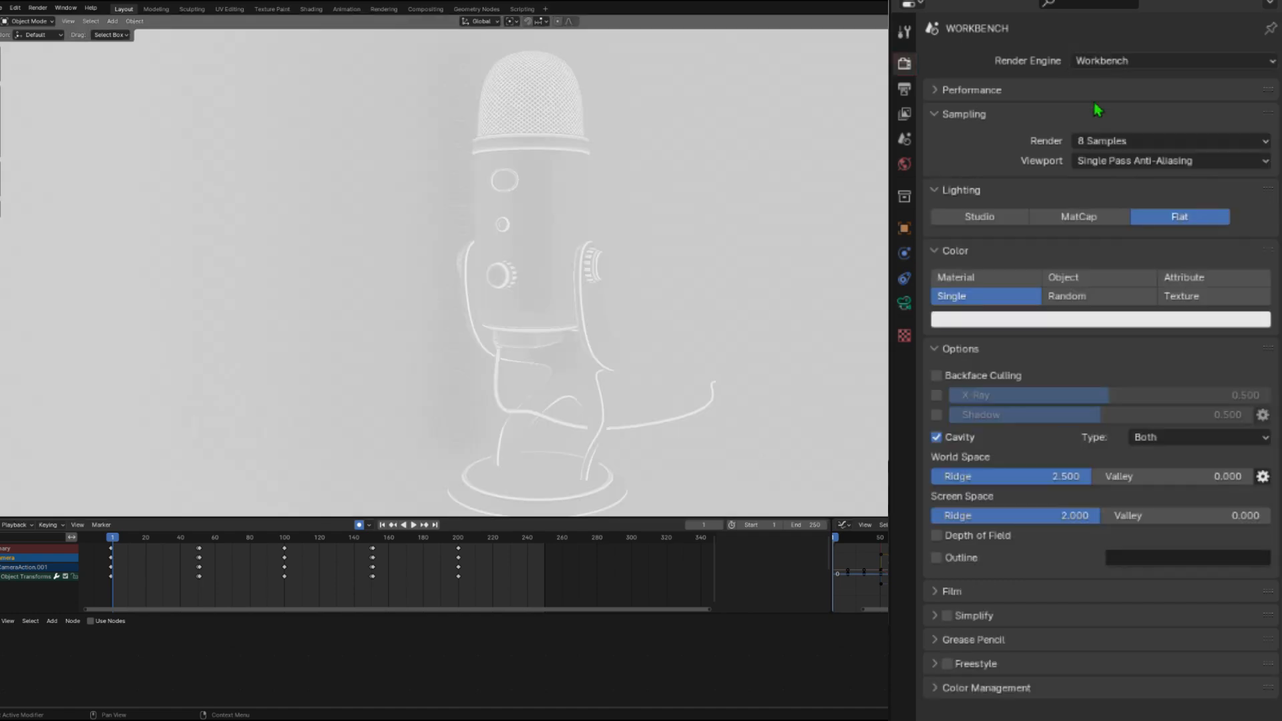
Step: Toggle the Workbench Cavity shading option and bring up the new-scene options
click(936, 436)
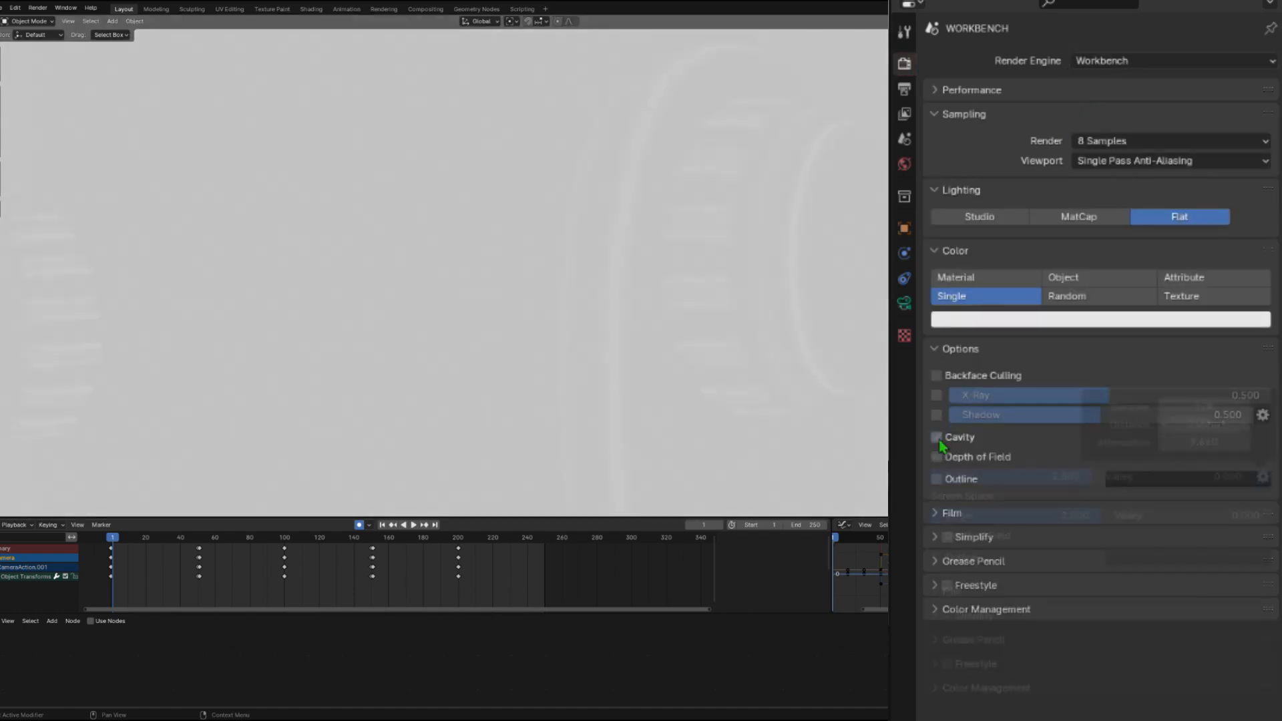
click(935, 437)
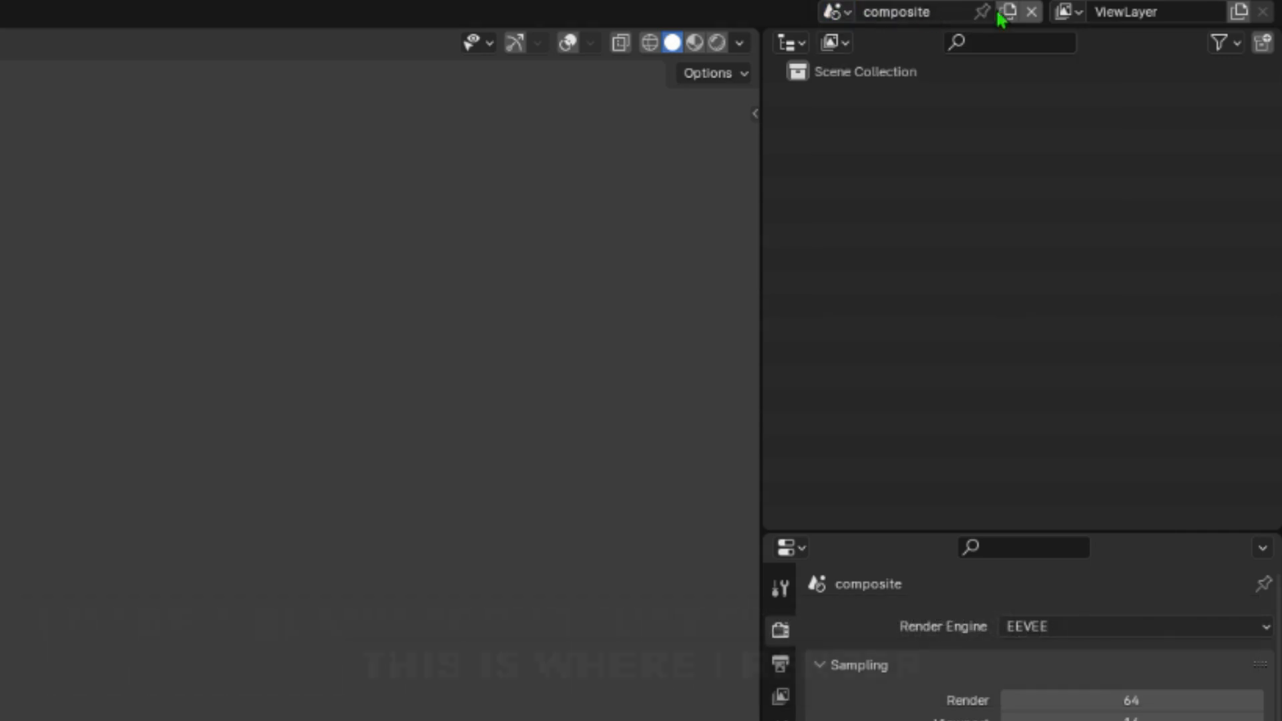
click(1008, 11)
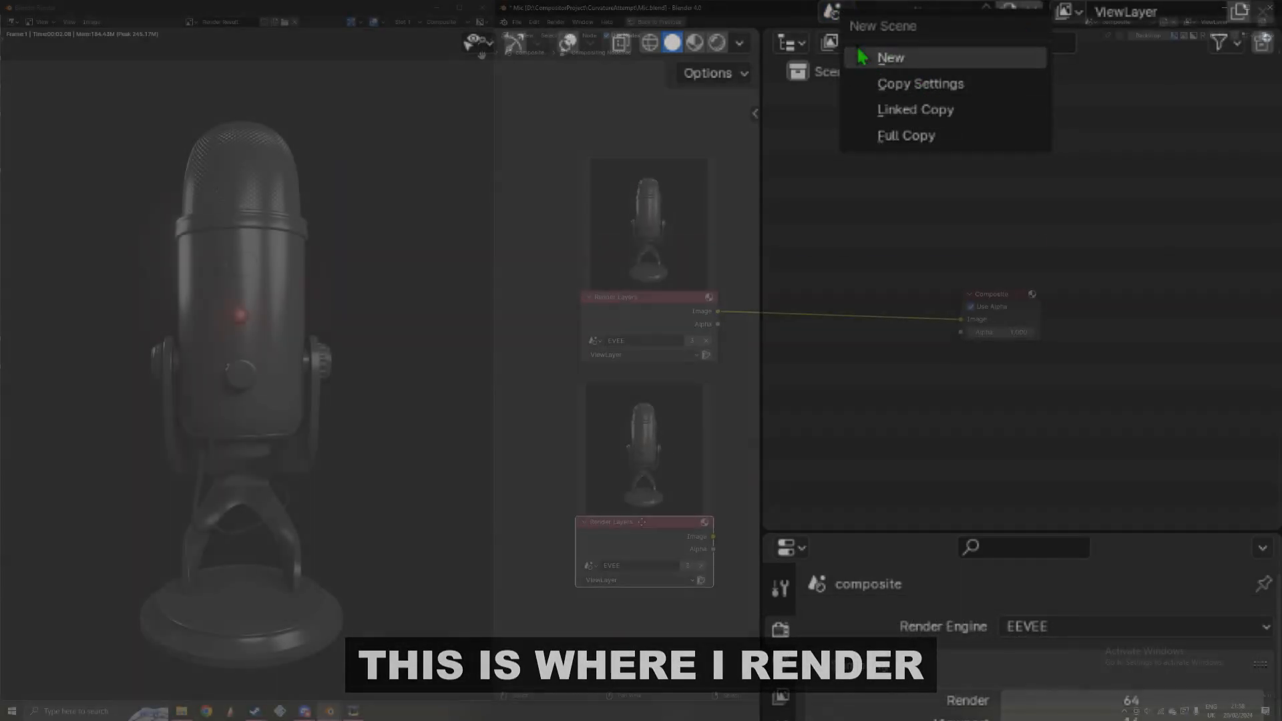